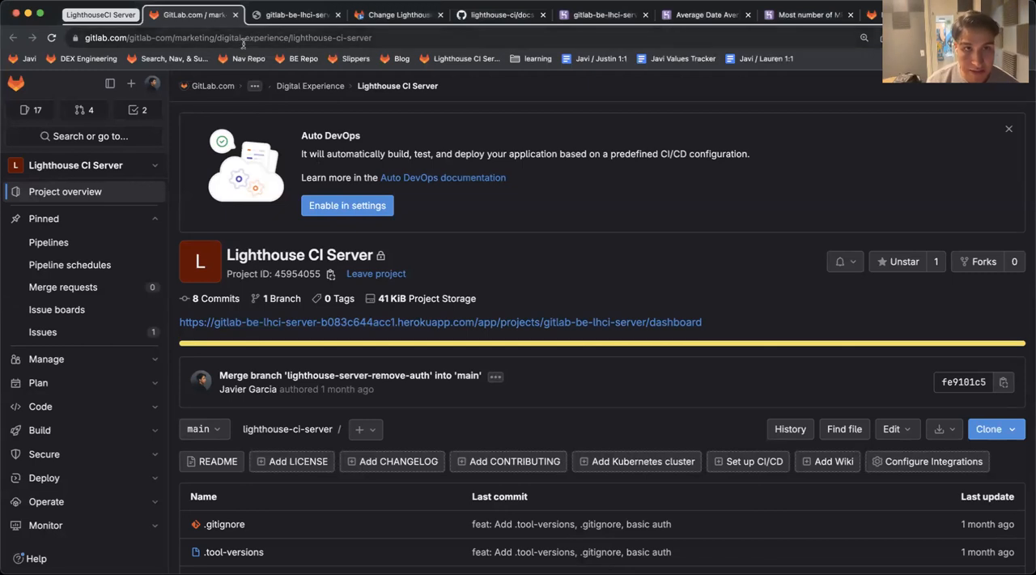
- Open the gitlab-be-lhci-server dashboard and browse its Performance timeline
click(296, 14)
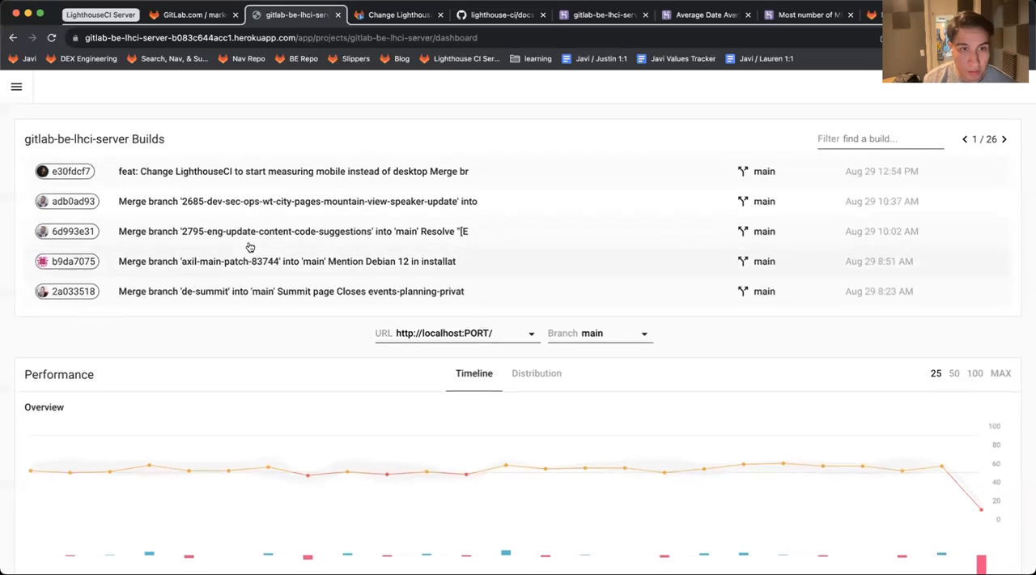
mouse_move(69, 170)
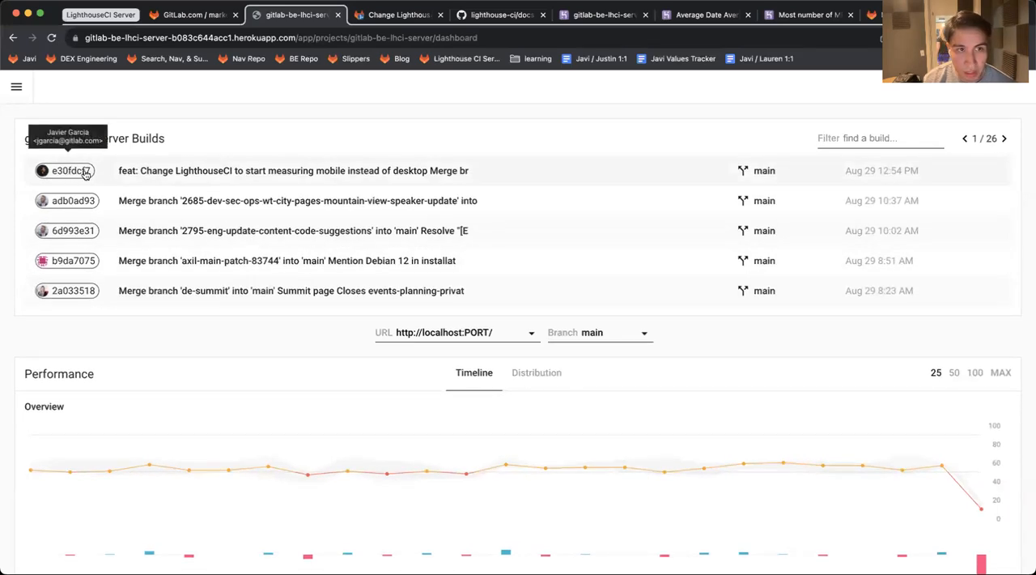
scroll(down, 3)
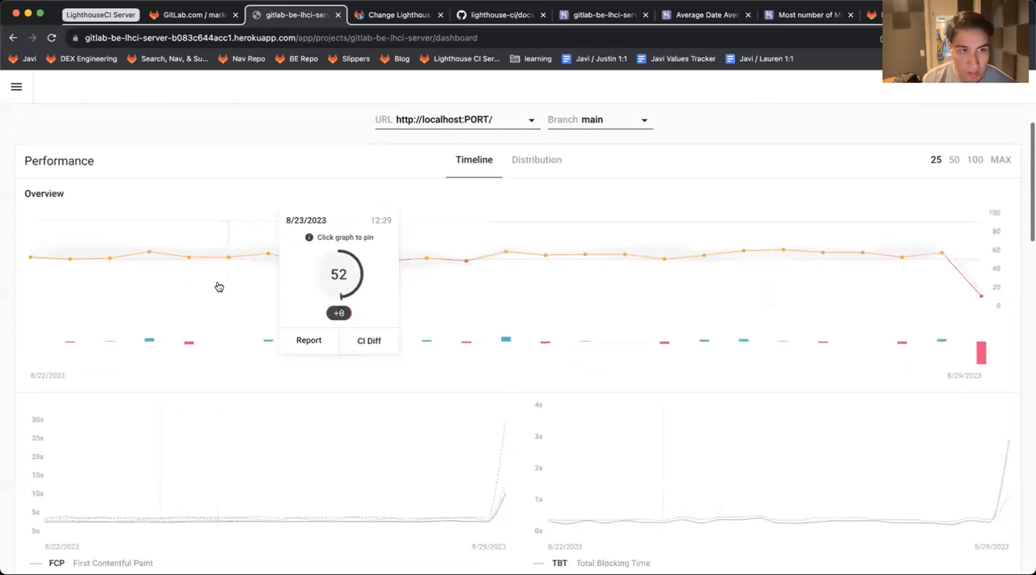
mouse_move(749, 253)
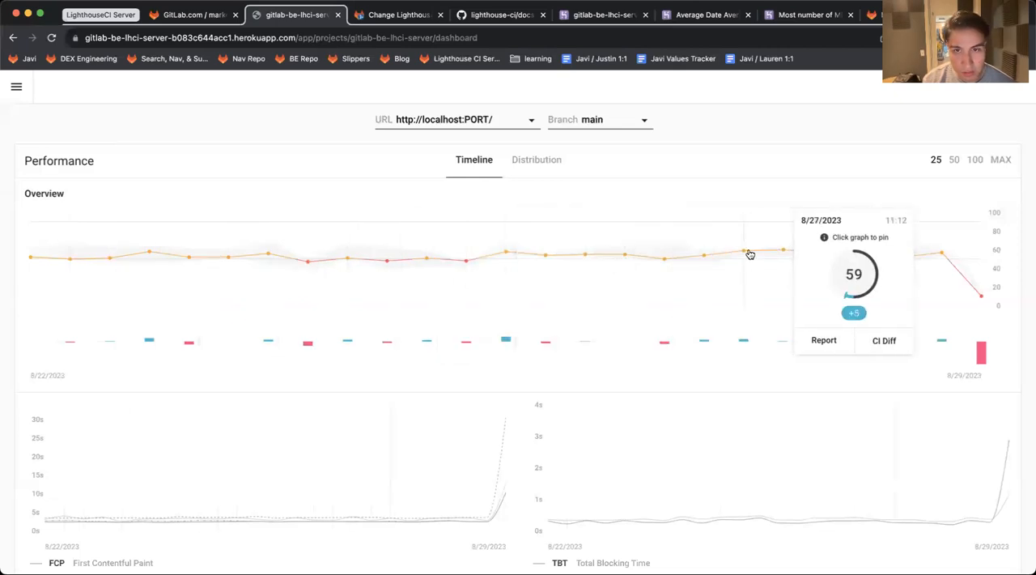
scroll(down, 3)
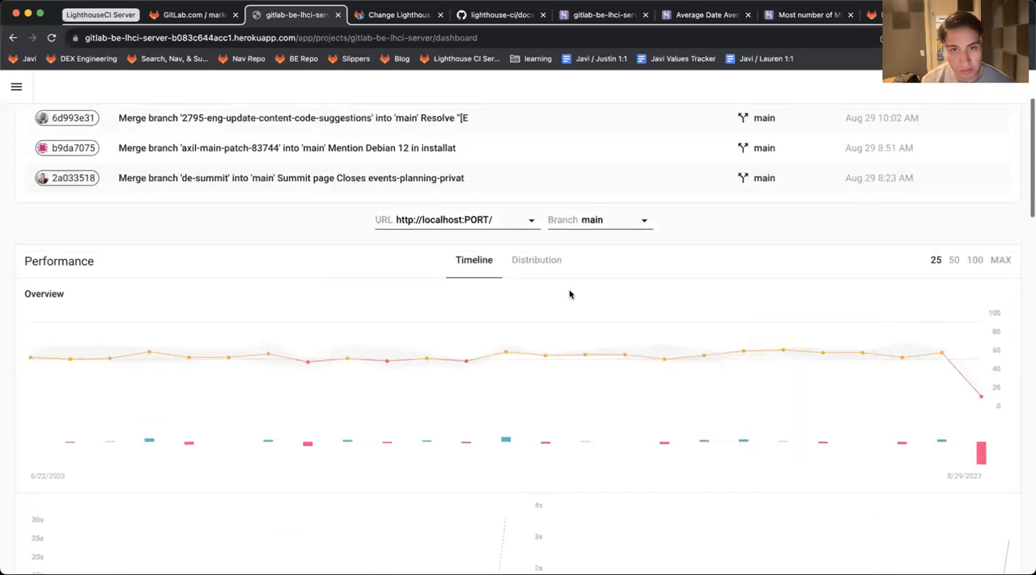
- Switch to the Distribution view and pick the /pricing/ URL
click(536, 259)
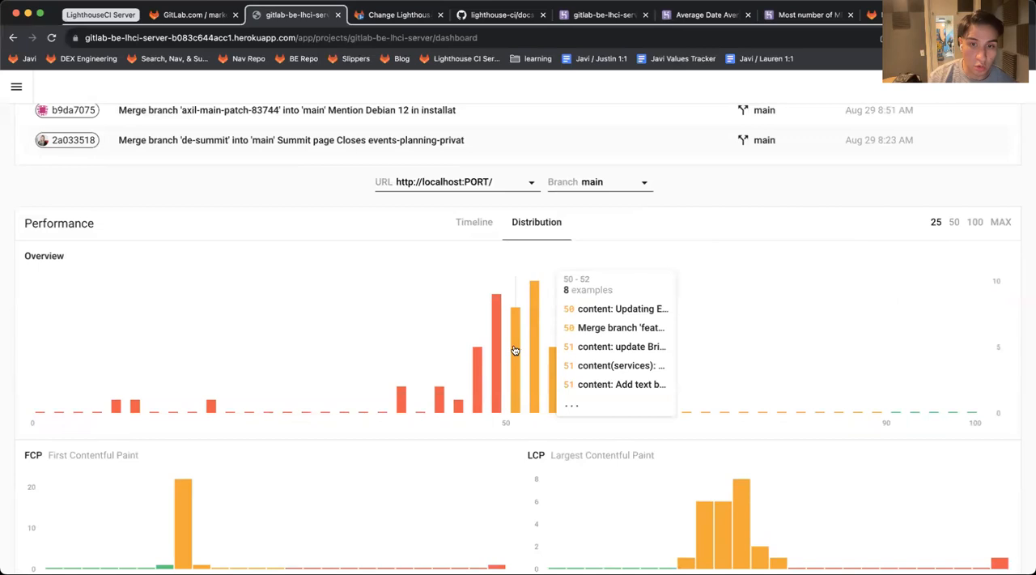
scroll(down, 3)
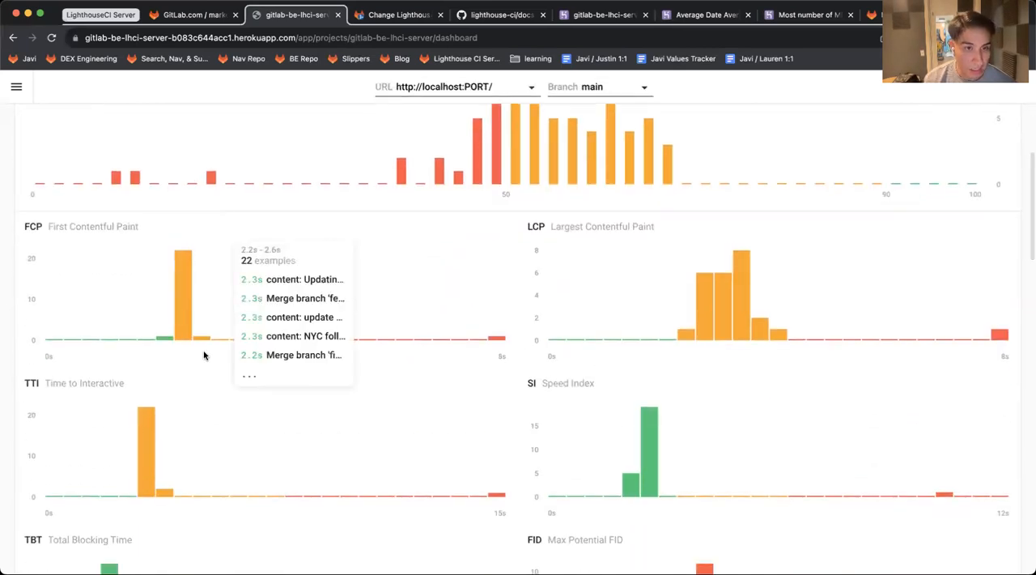
scroll(down, 3)
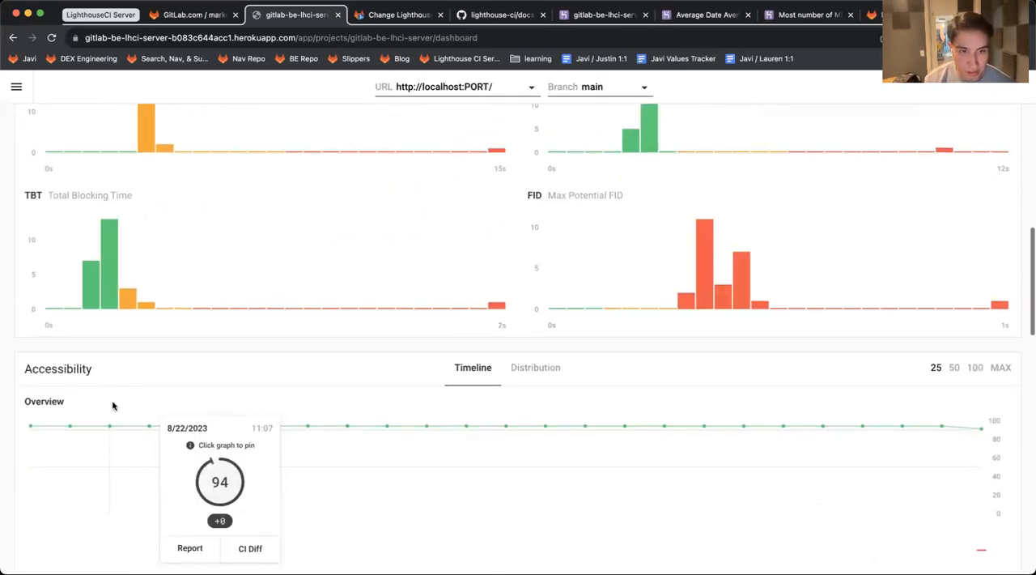
scroll(down, 3)
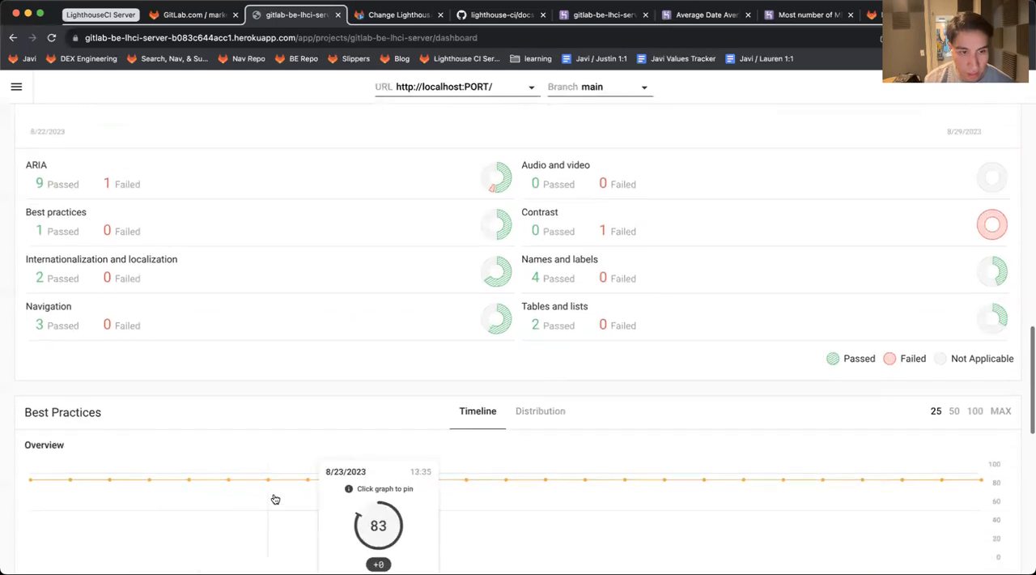
scroll(down, 3)
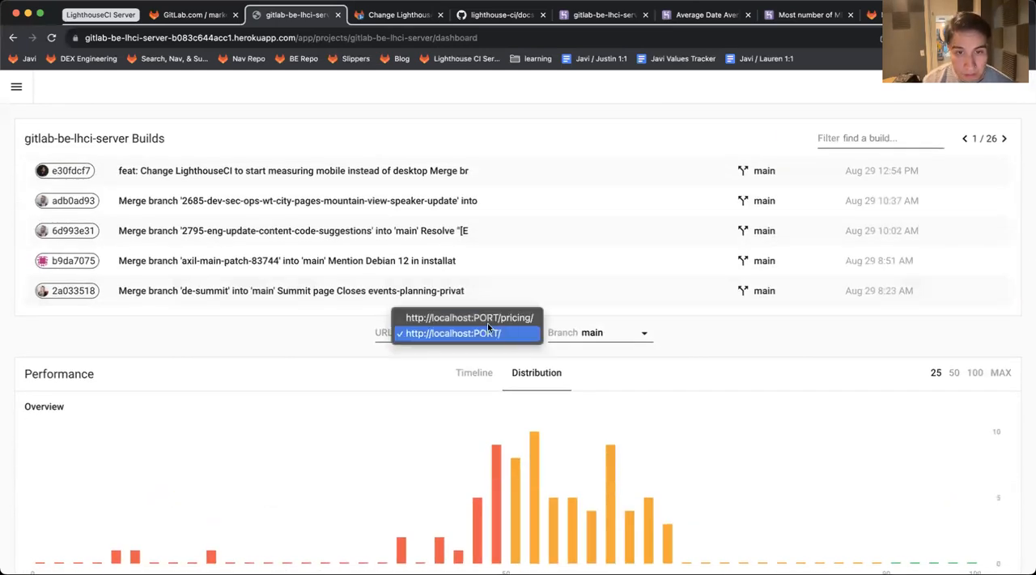
click(469, 318)
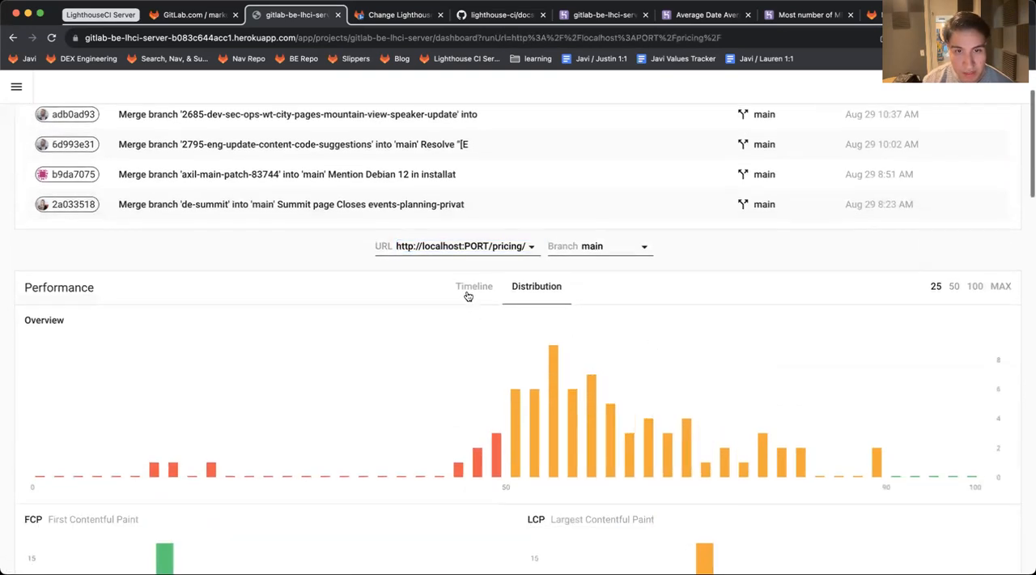
- Compare two builds in CI Diff, read the full Lighthouse report, then return to the dashboard
click(474, 286)
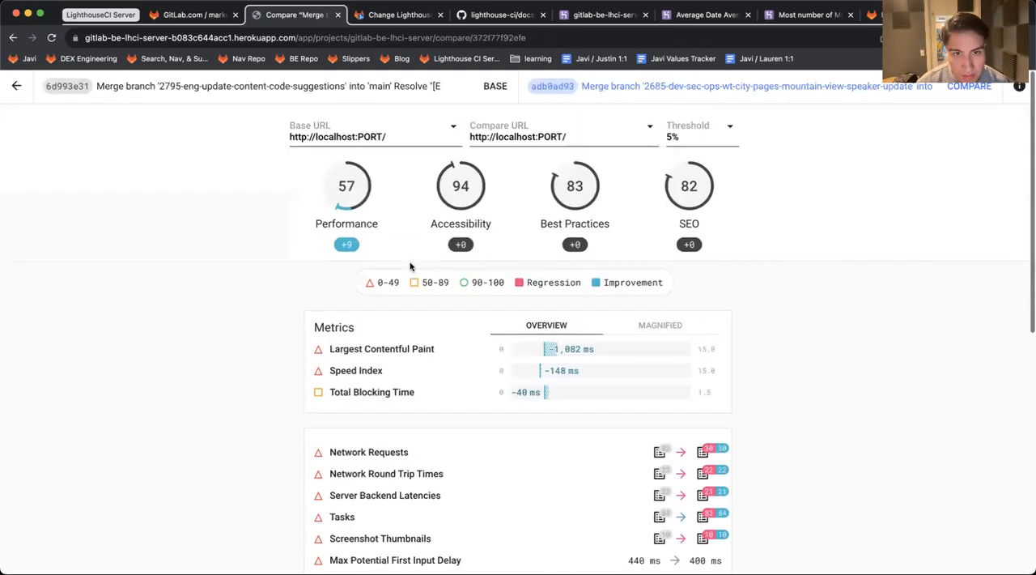
scroll(down, 3)
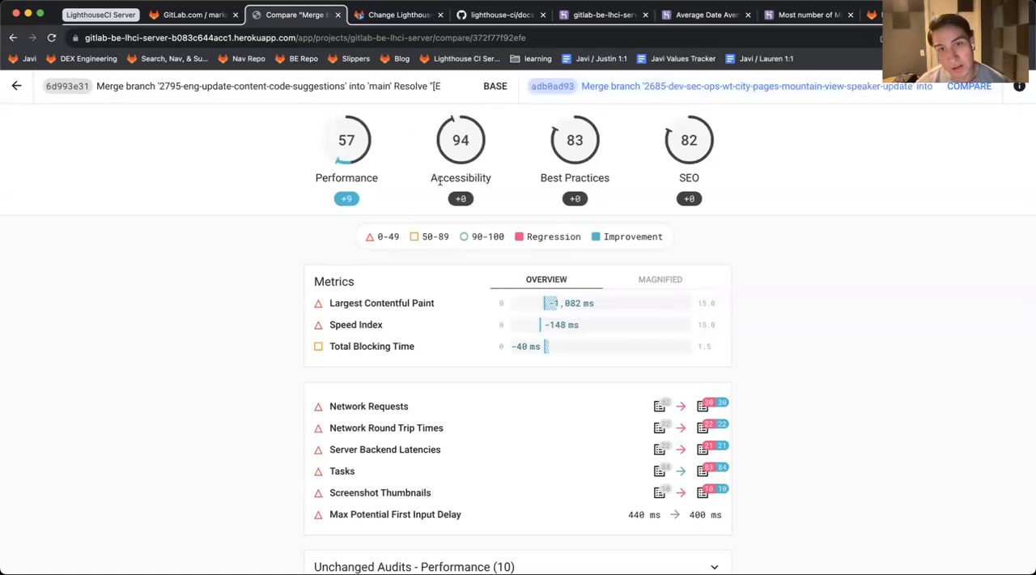
scroll(down, 3)
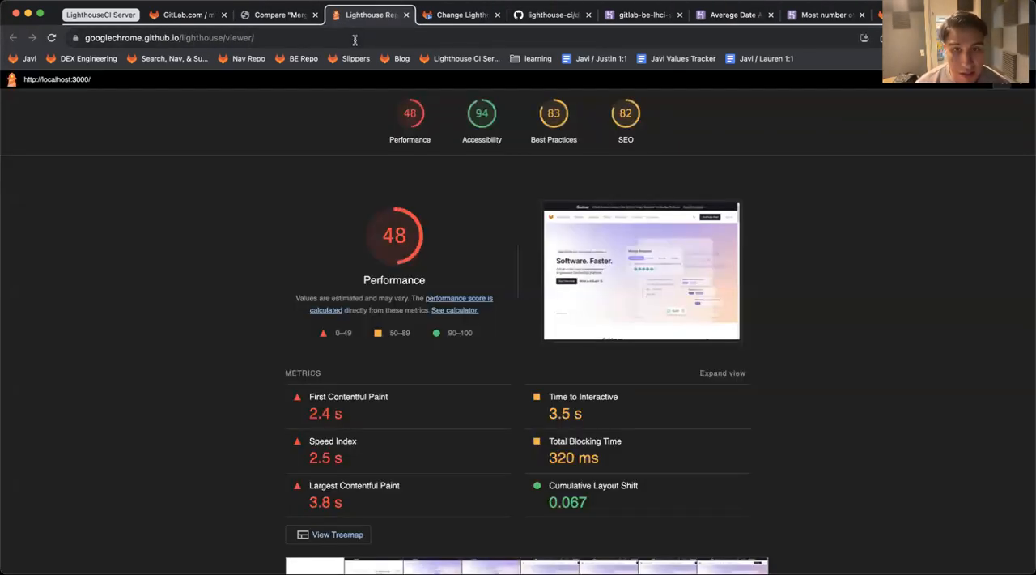
click(278, 14)
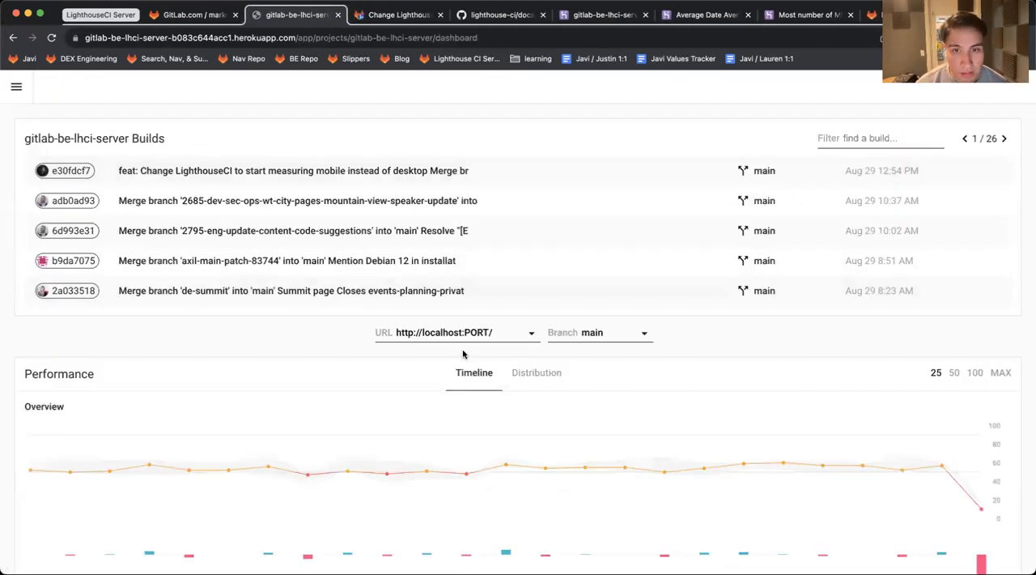
- Scroll the Performance timeline, then show the 'Change LighthouseCI to start measuring mobile' merge request
scroll(down, 3)
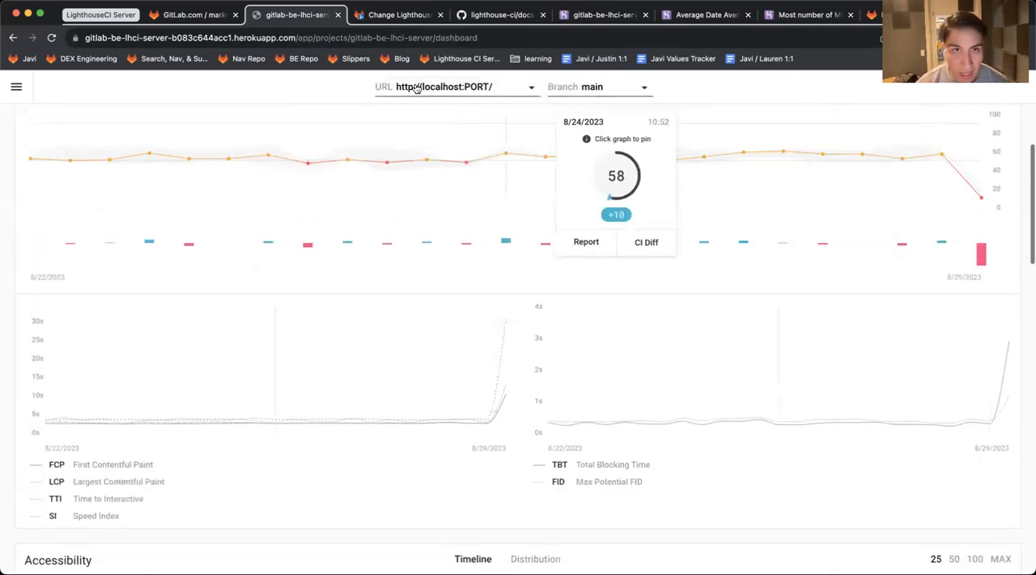
click(396, 14)
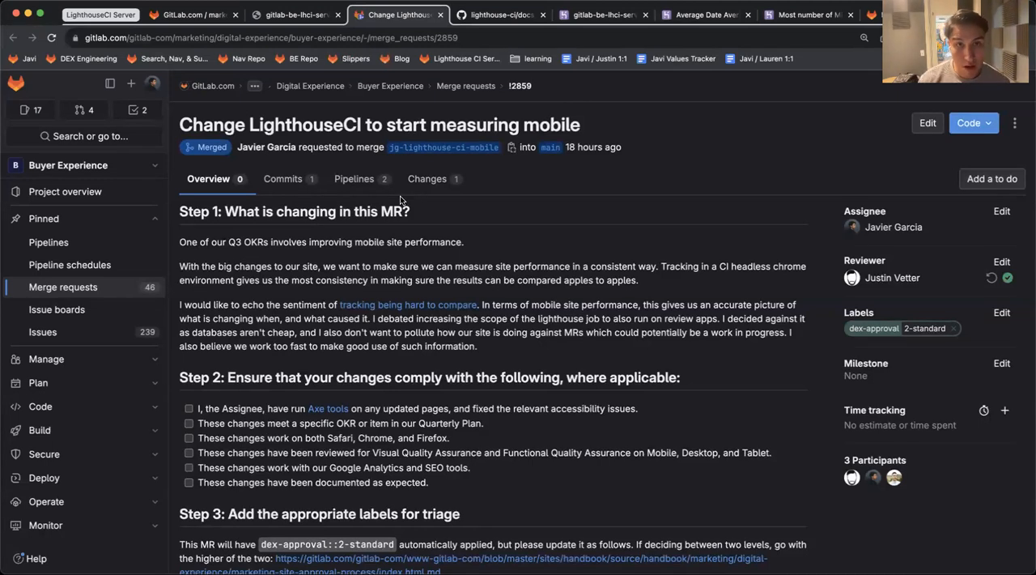
click(500, 15)
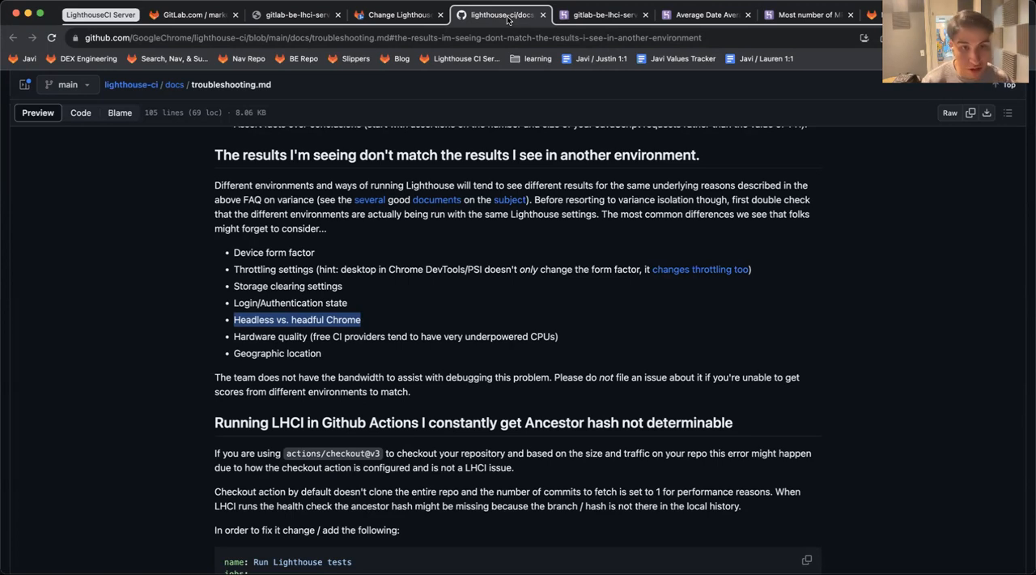
scroll(down, 3)
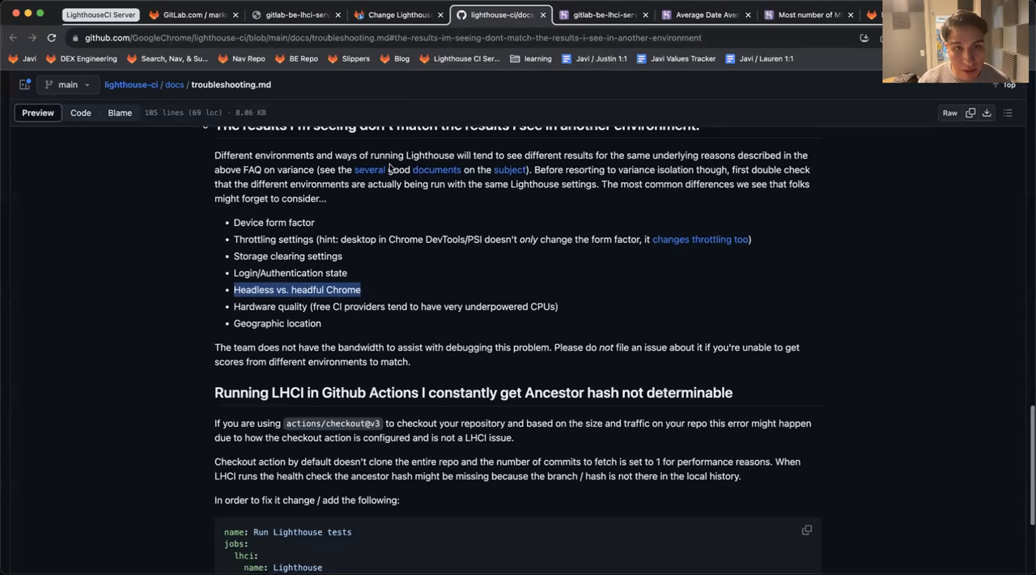
scroll(down, 3)
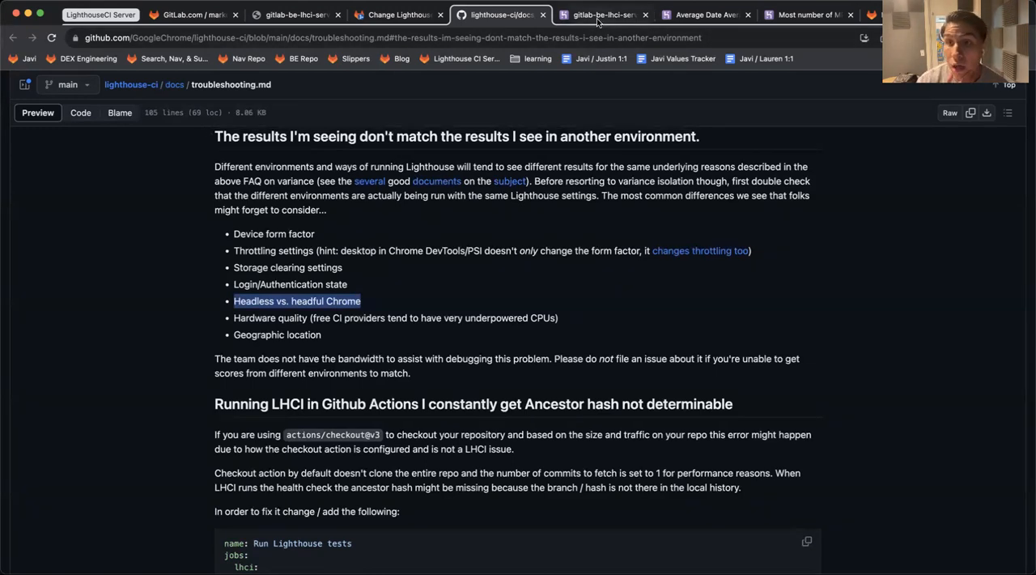
- Show the gitlab-be-lhci-server Heroku app with its metrics, Postgres add-on and activity
click(603, 15)
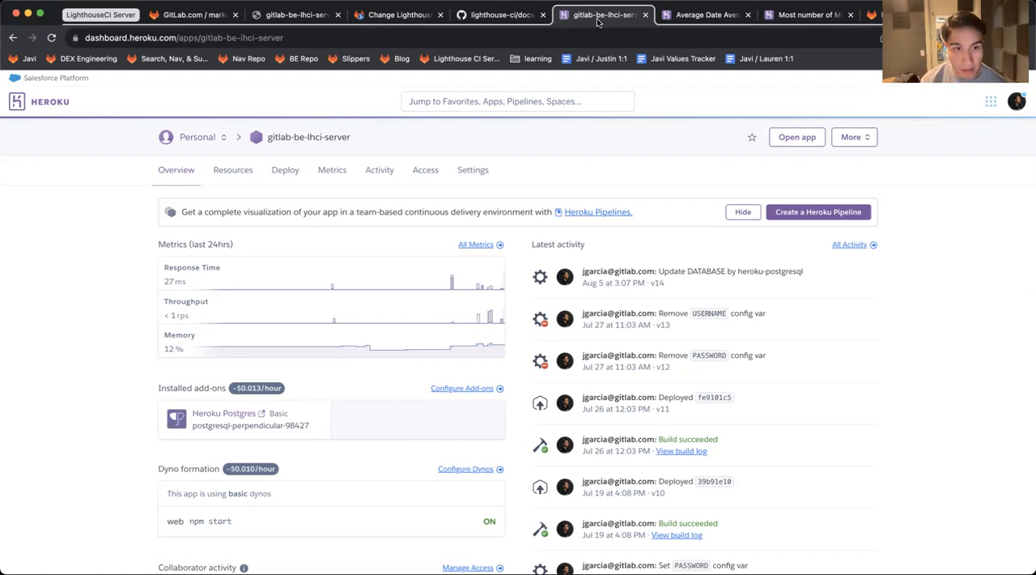
scroll(down, 3)
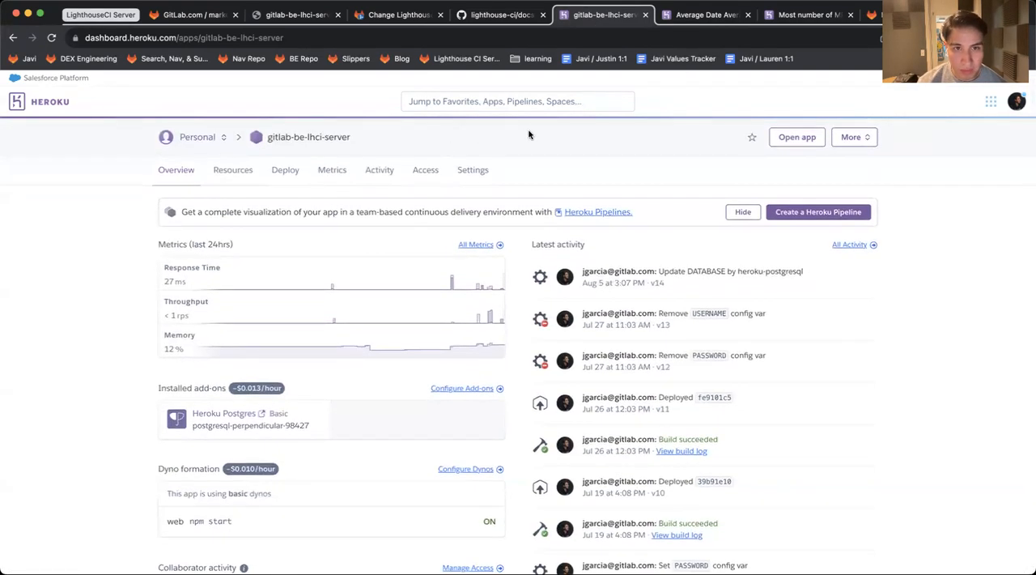
mouse_move(704, 15)
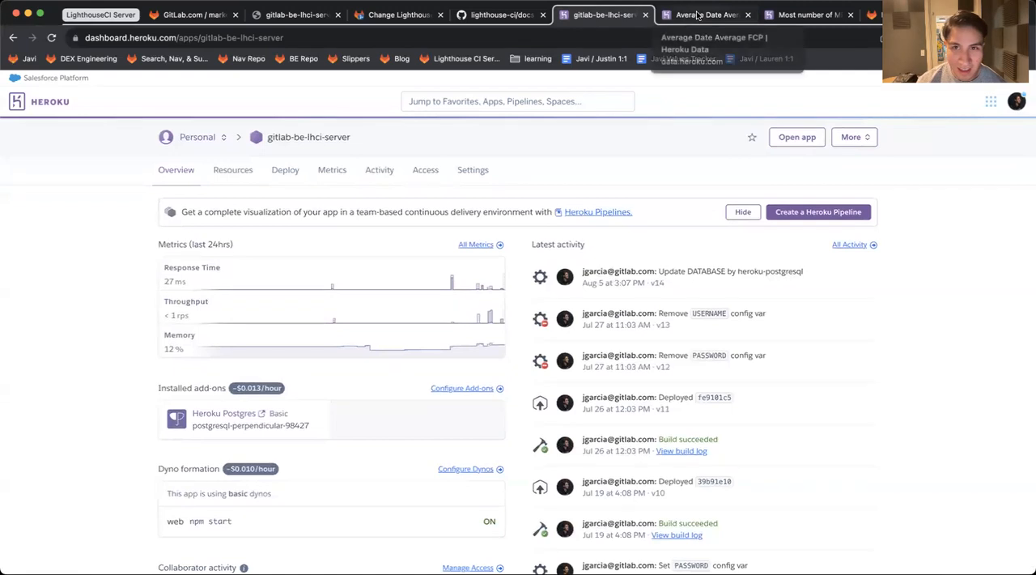
- View the average FCP and MRs-per-author dataclips, then the 'Move to GitLab Infra' issue
click(705, 15)
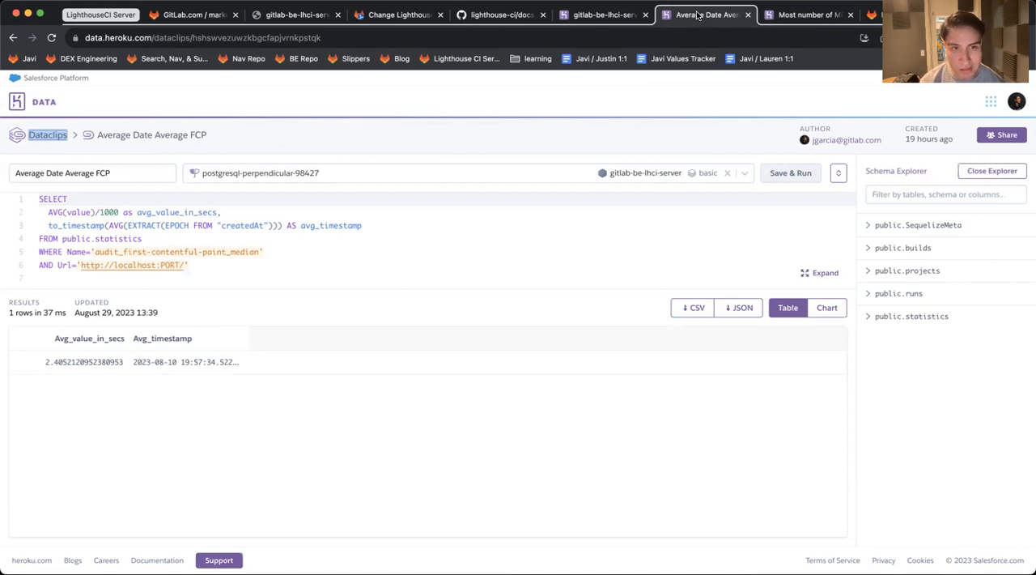
click(807, 14)
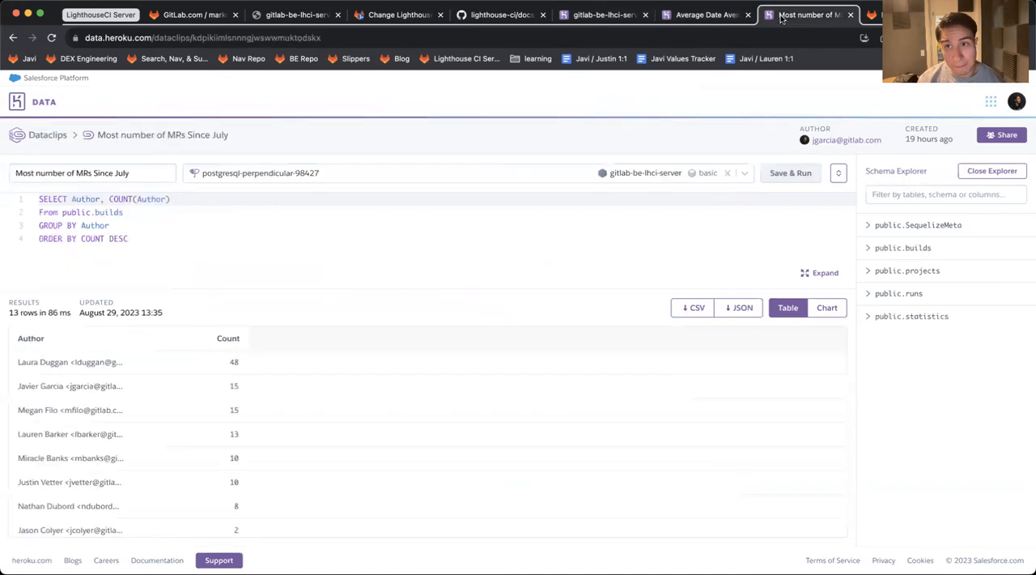
scroll(down, 3)
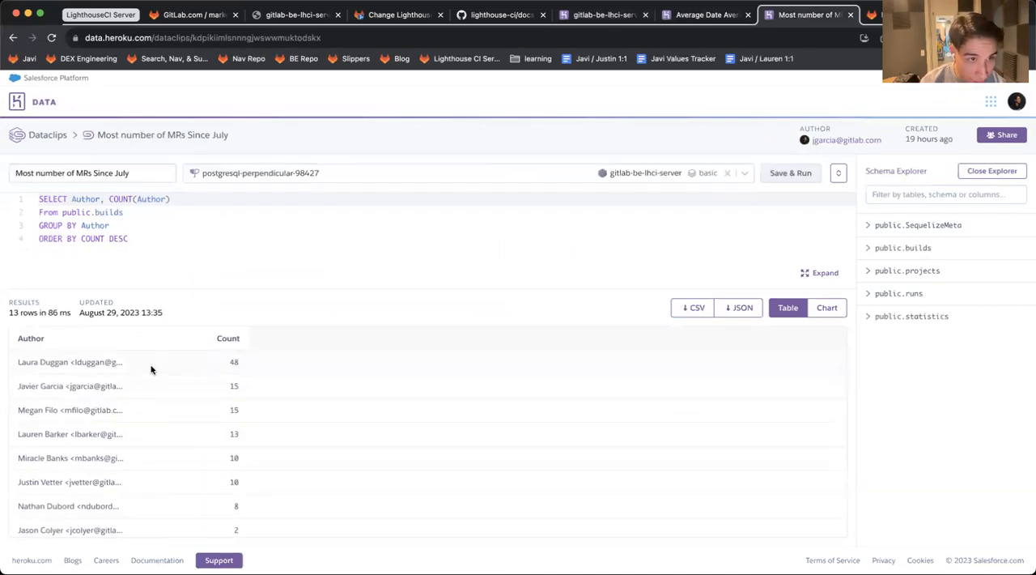
scroll(down, 3)
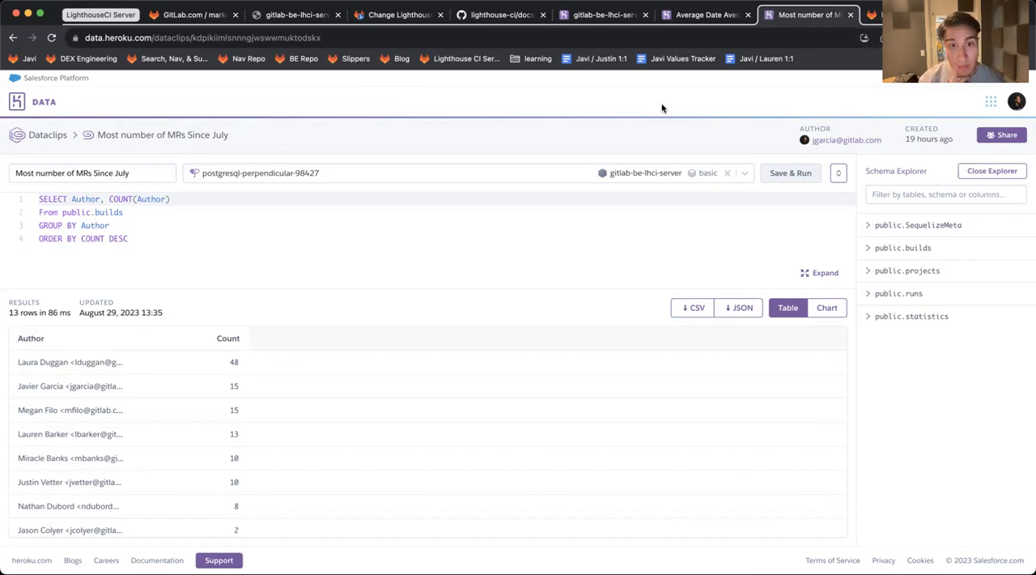
mouse_move(761, 106)
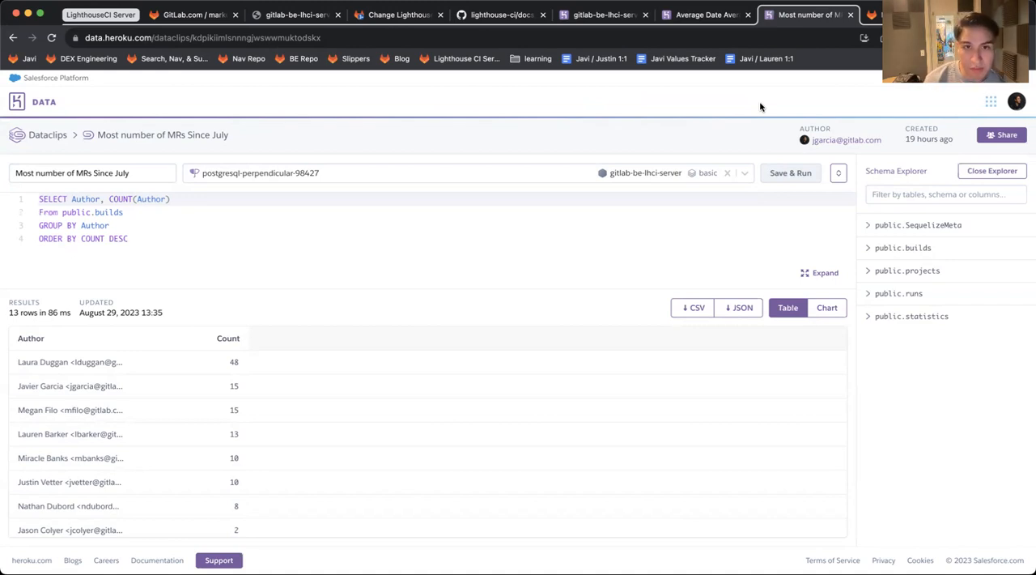
click(790, 172)
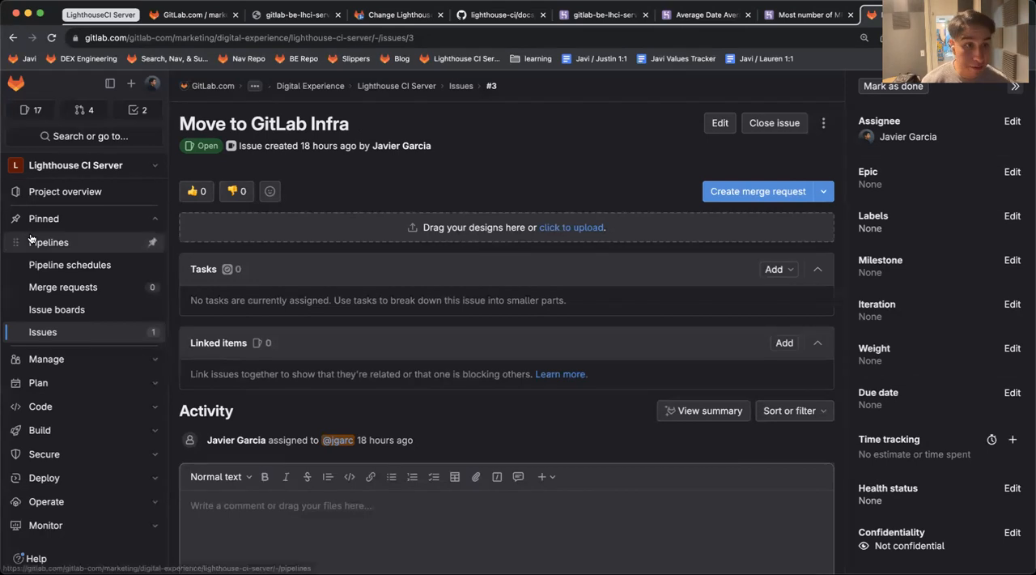
- Go to the Lighthouse CI Server project overview from the left sidebar
click(324, 37)
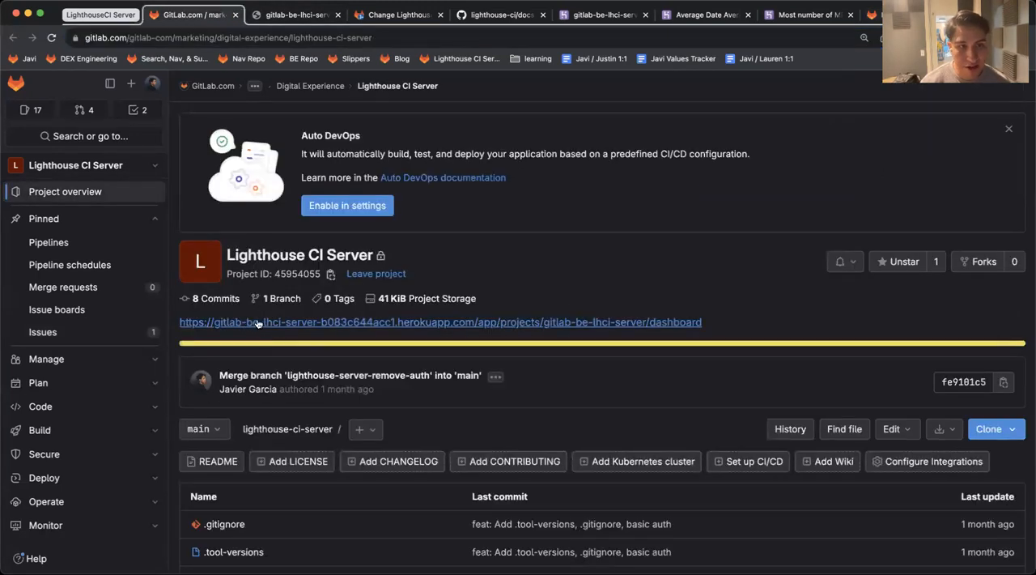
mouse_move(308, 267)
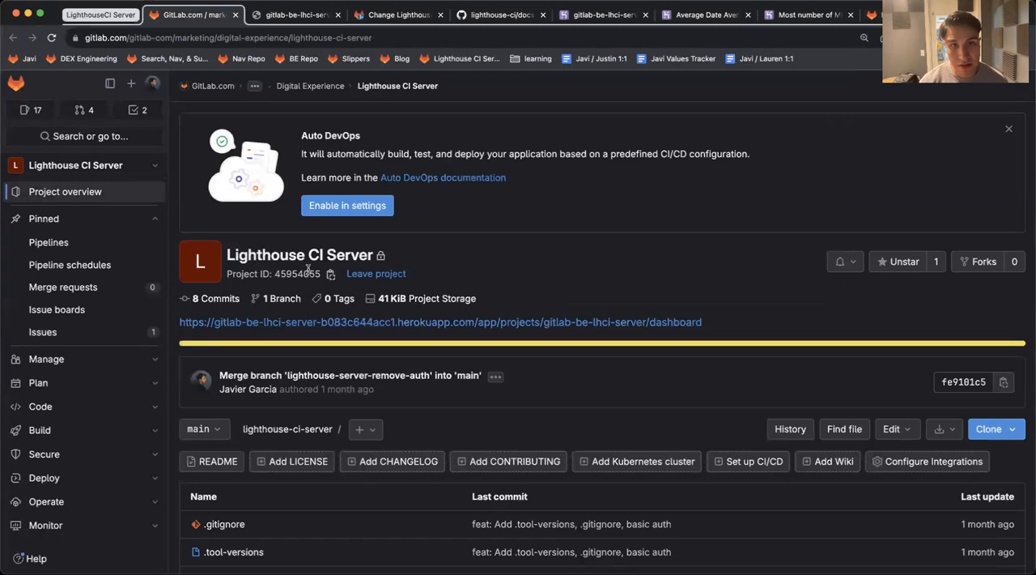